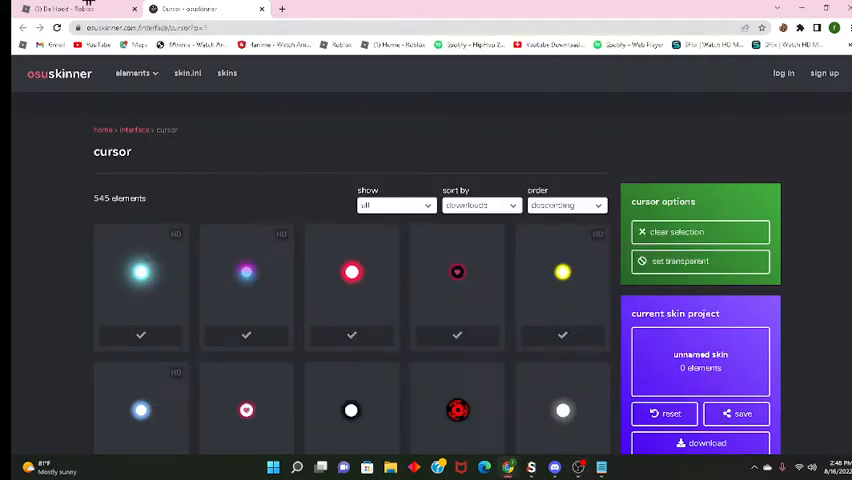
mouse_move(232, 14)
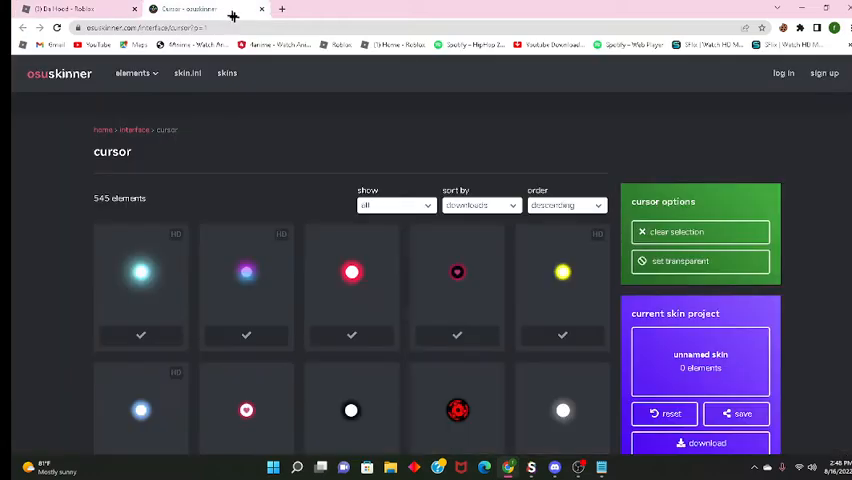
mouse_move(432, 128)
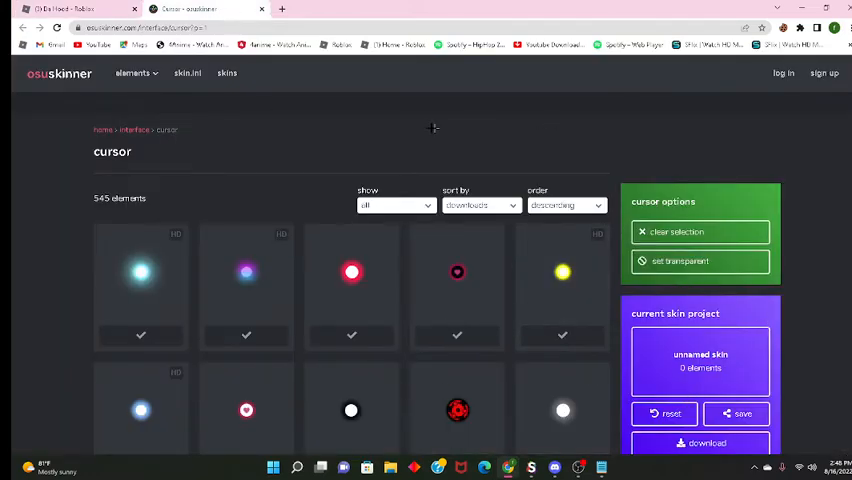
mouse_move(178, 112)
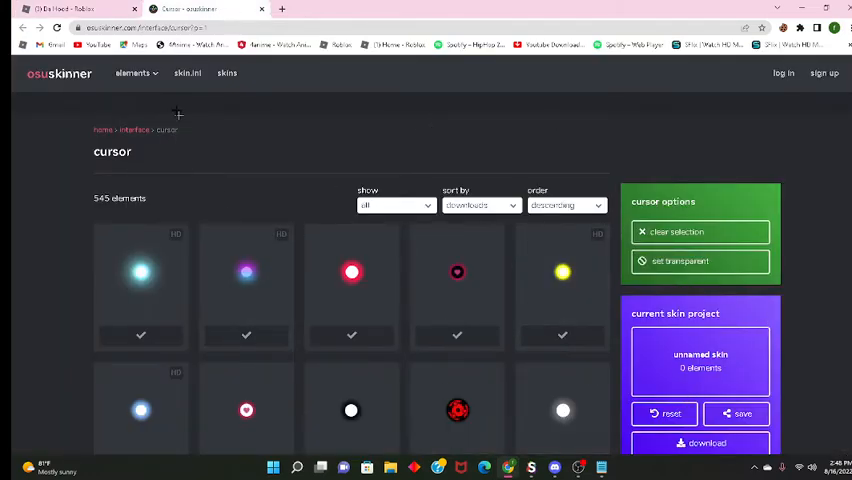
- Browse the cursor collection and download the red cursor element #7327
scroll(down, 3)
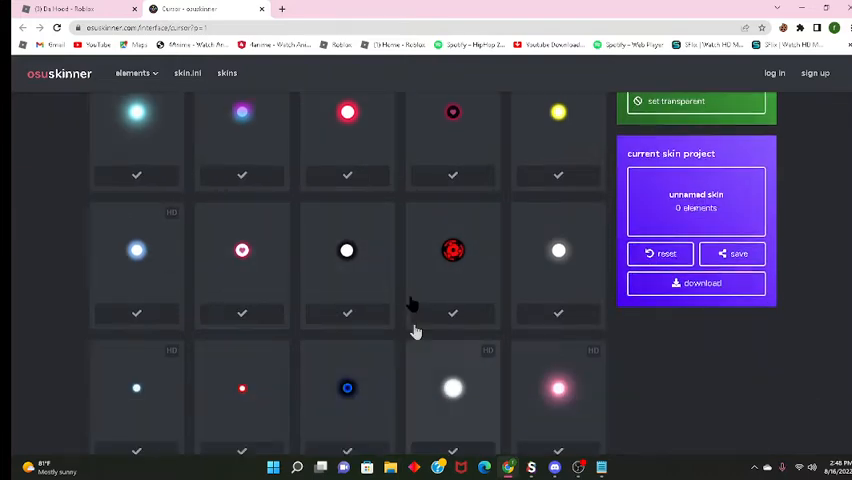
scroll(up, 3)
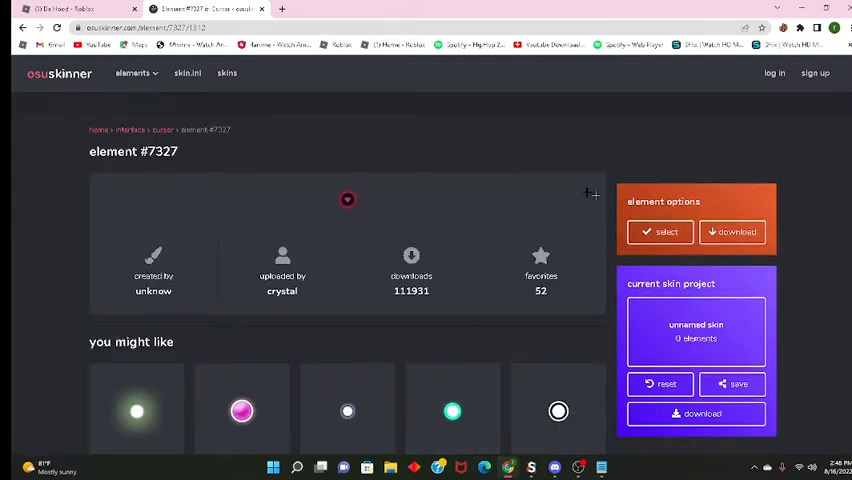
scroll(down, 3)
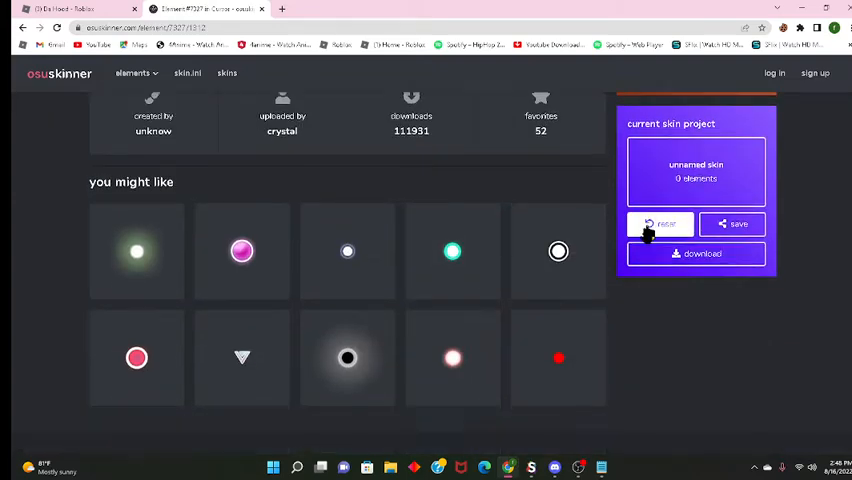
scroll(up, 3)
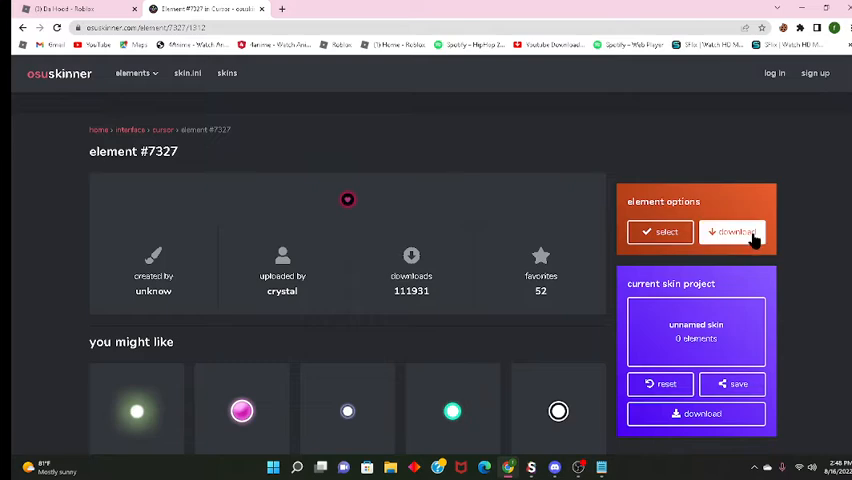
click(732, 232)
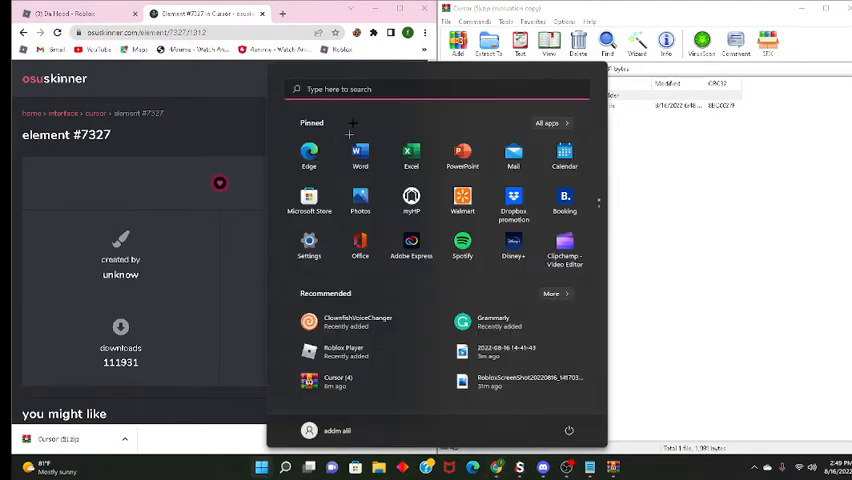
- Search Start for 'roblox player' and open its shortcut's file location
text(roblox player)
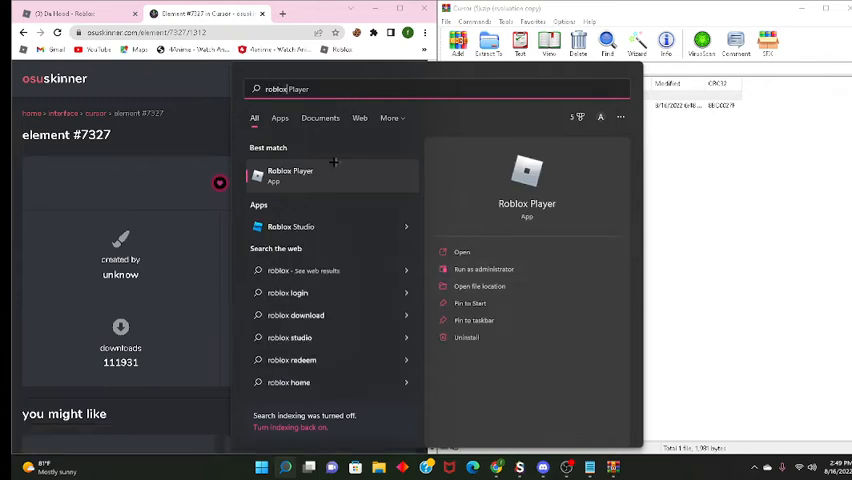
click(462, 252)
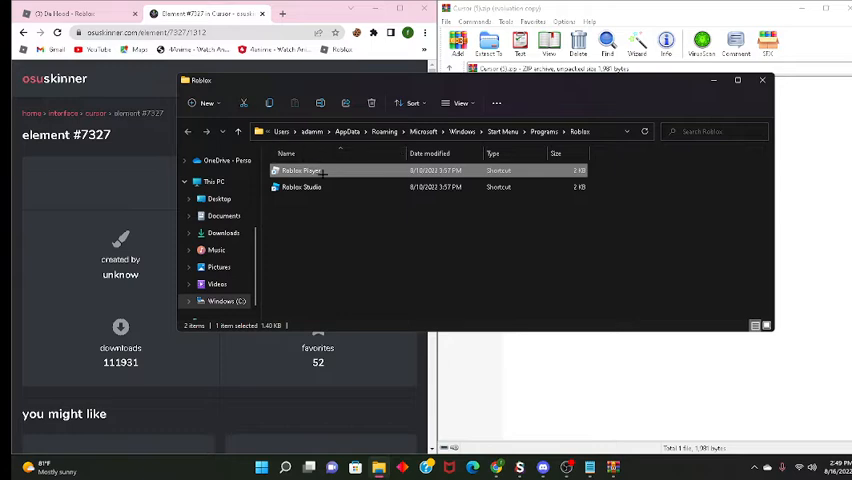
- Go to the Roblox install folder and into content > textures
right_click(300, 170)
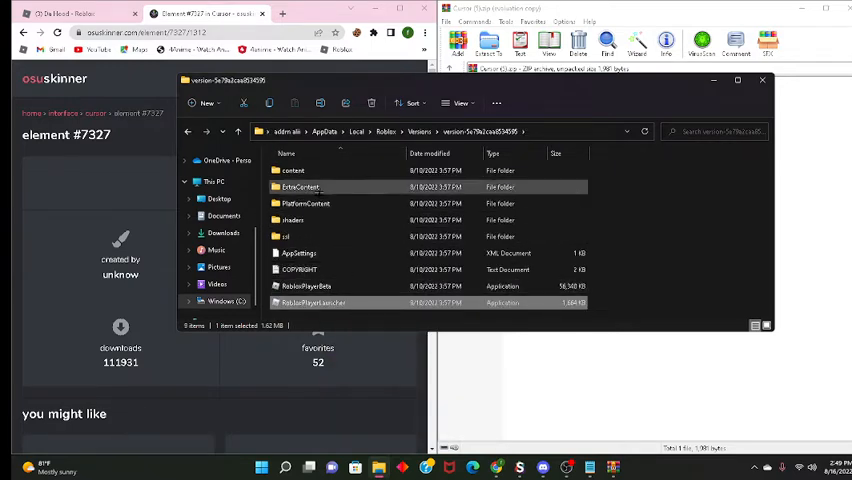
double_click(292, 170)
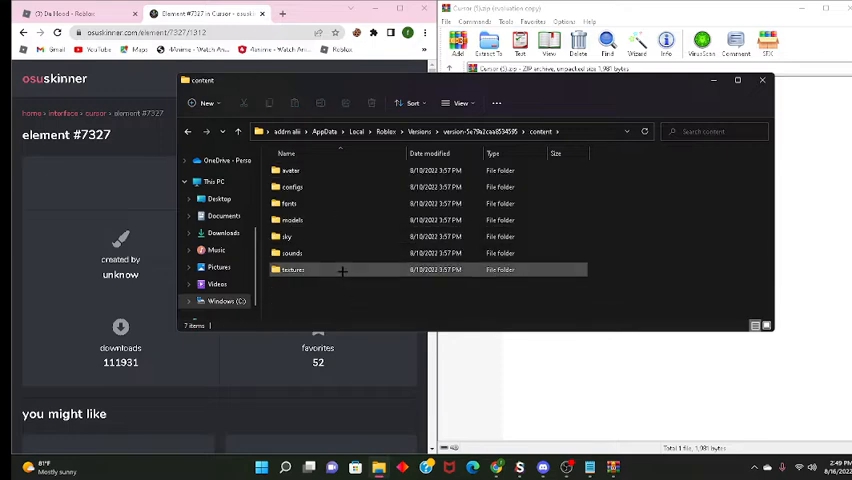
double_click(292, 268)
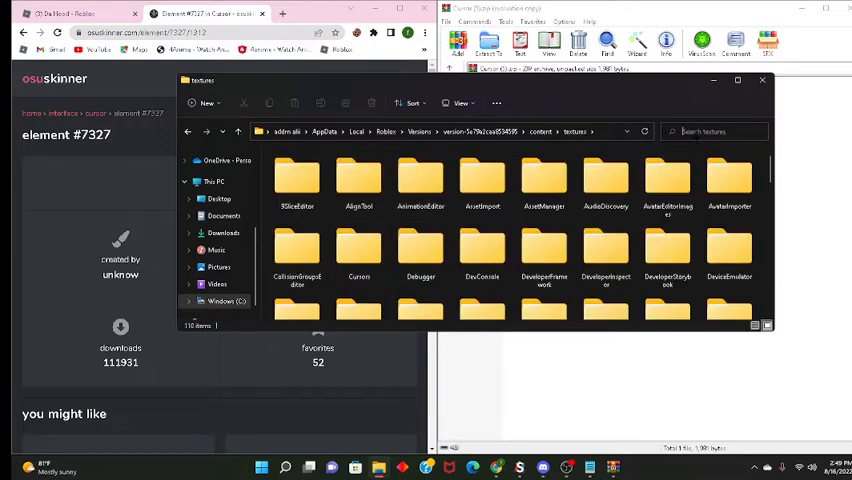
- Search 'cu' to reach Cursors > KeyboardMouse and select the IBeamCursor image
text(cu)
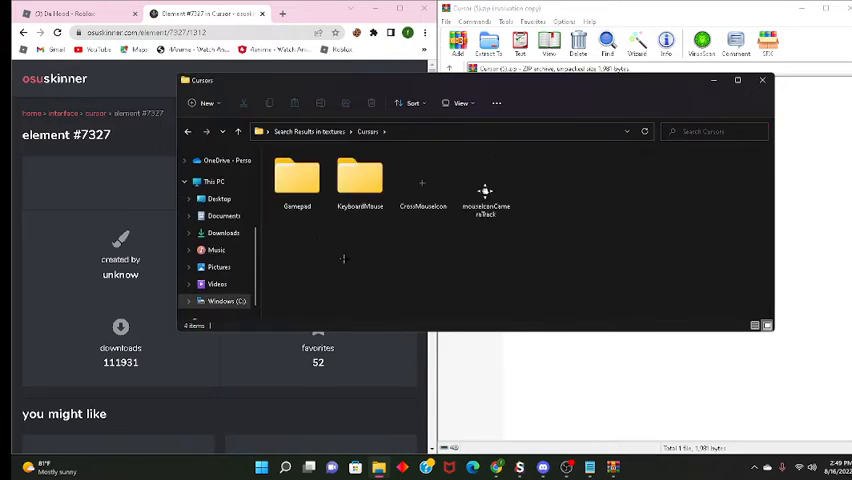
double_click(360, 180)
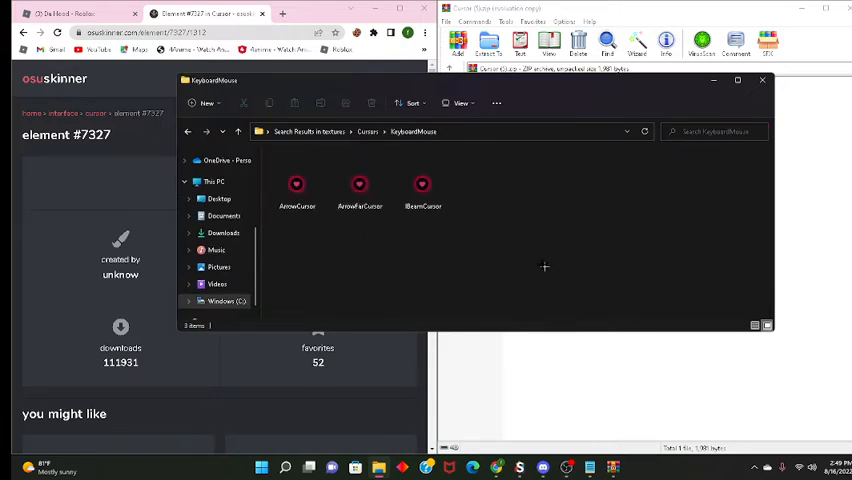
click(420, 190)
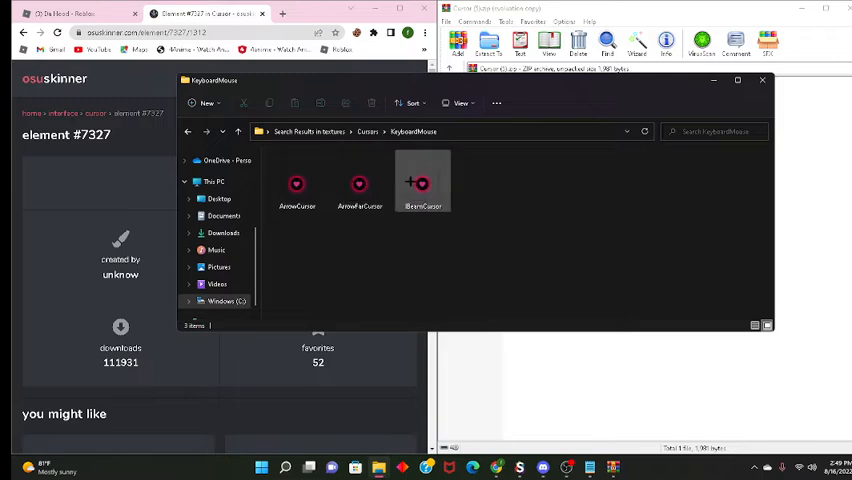
mouse_move(360, 184)
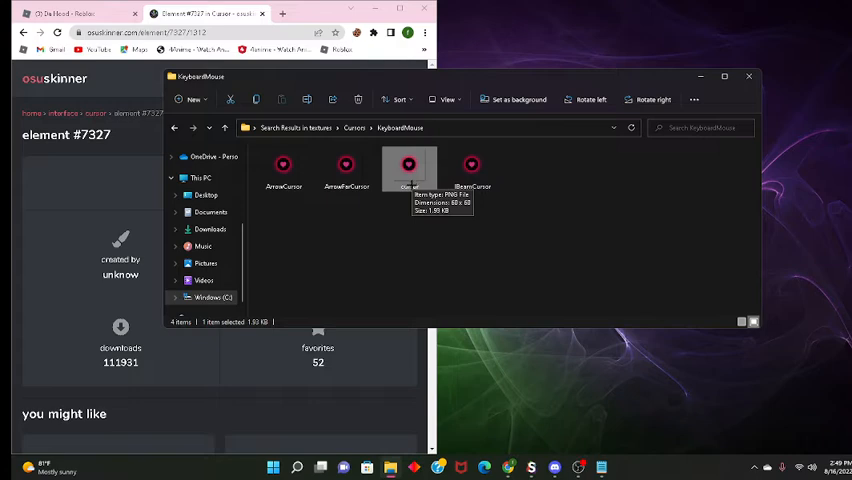
mouse_move(418, 242)
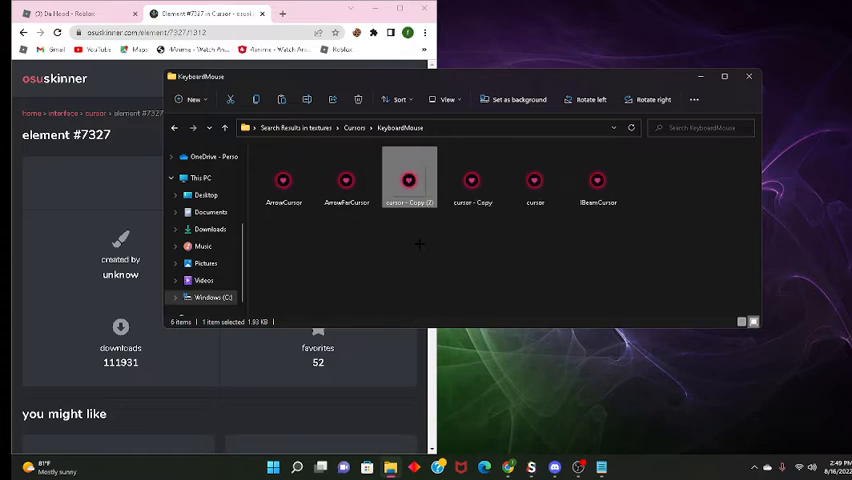
- Place the downloaded cursor.png copies in KeyboardMouse and view the Notepad list of cursor names
click(414, 280)
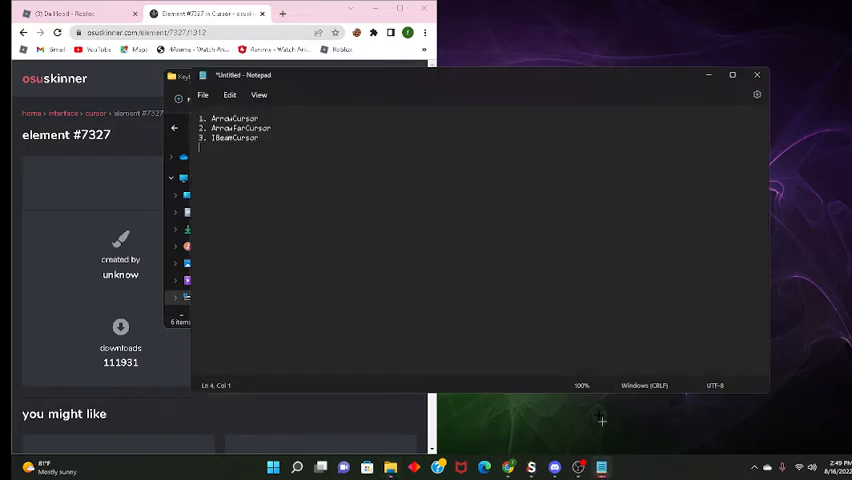
double_click(234, 118)
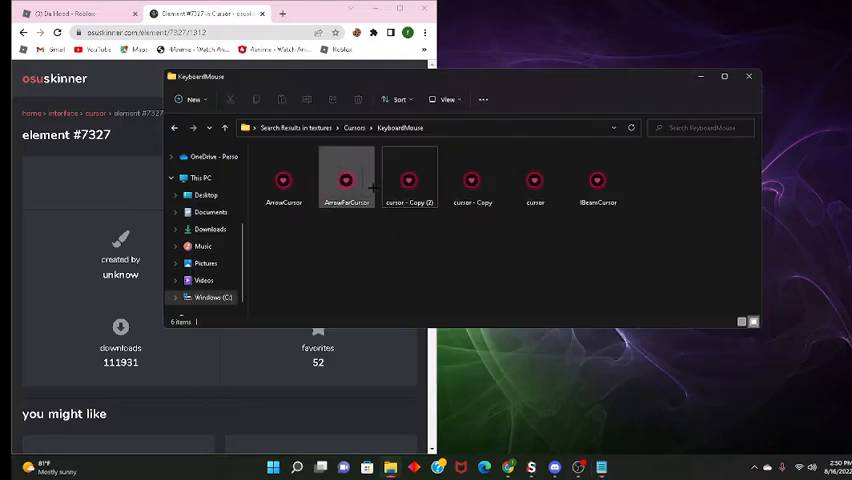
- Rename the first two copies to ArrowCursor and ArrowFarCursor, confirming the duplicate-name prompt
right_click(408, 180)
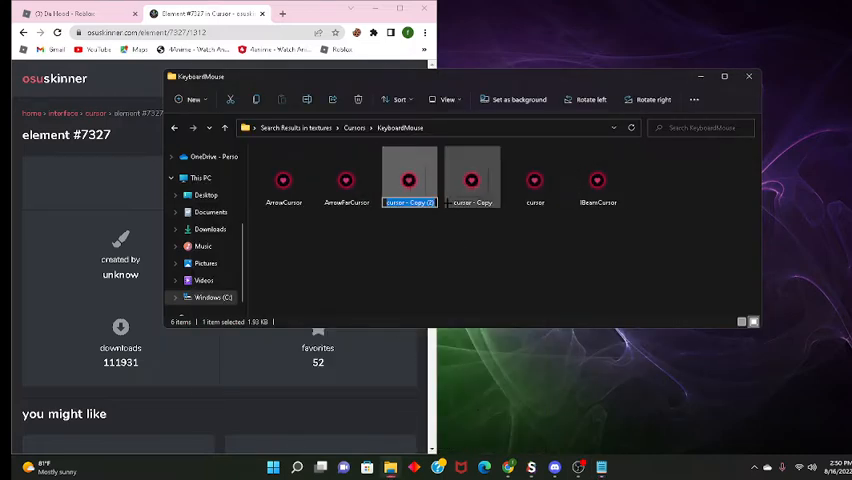
key(Return)
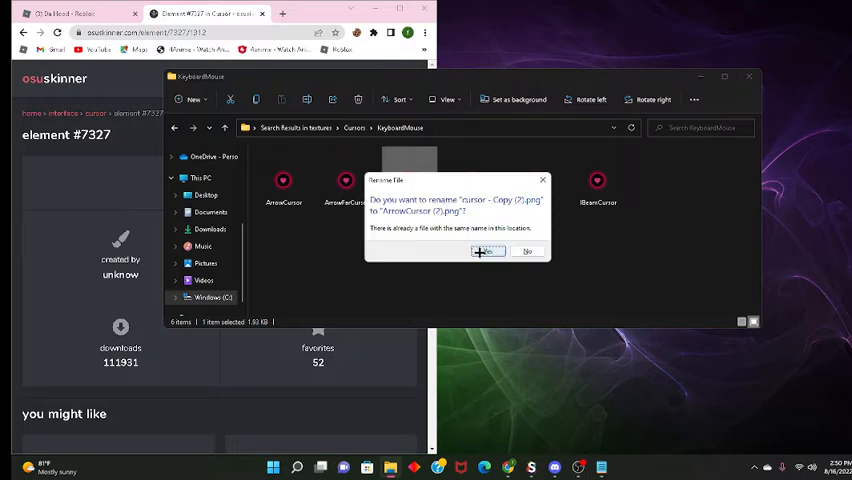
click(488, 252)
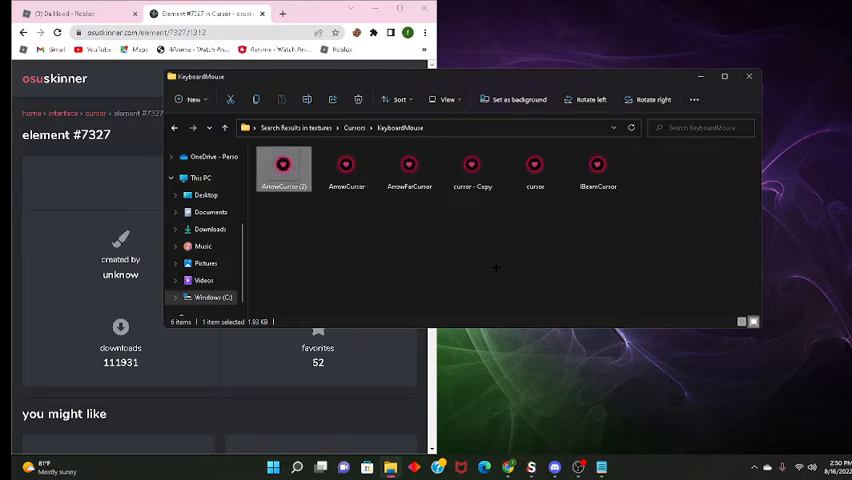
right_click(472, 170)
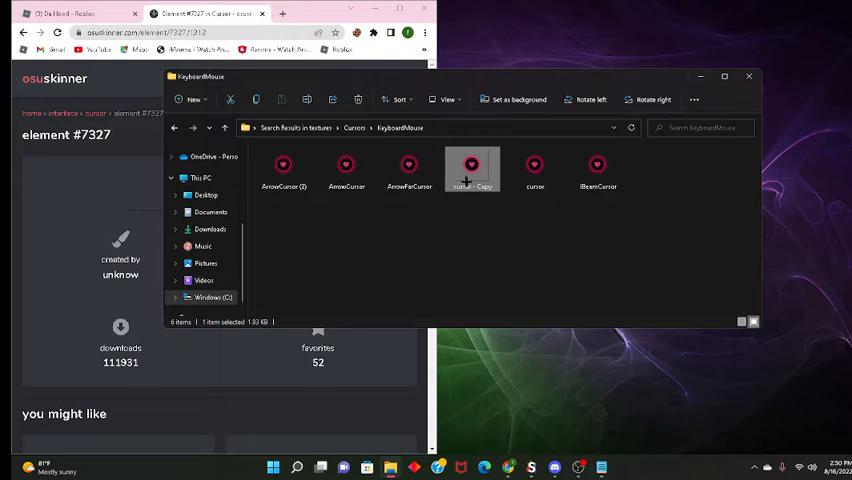
right_click(472, 164)
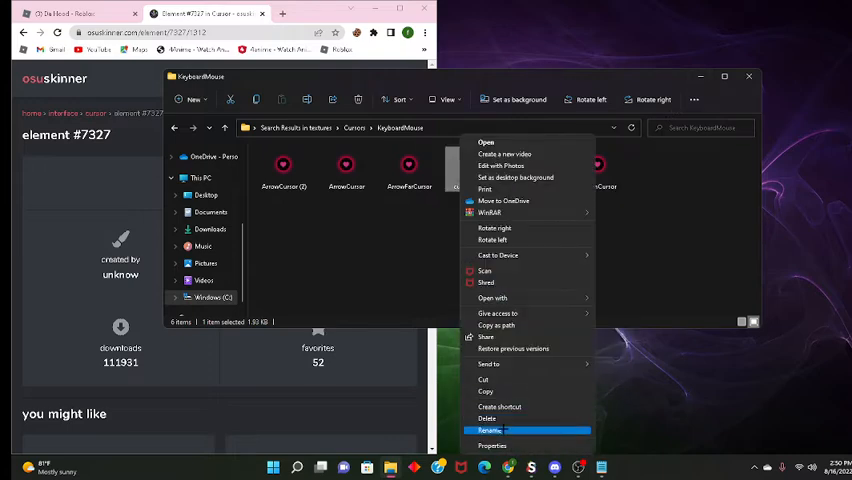
click(492, 430)
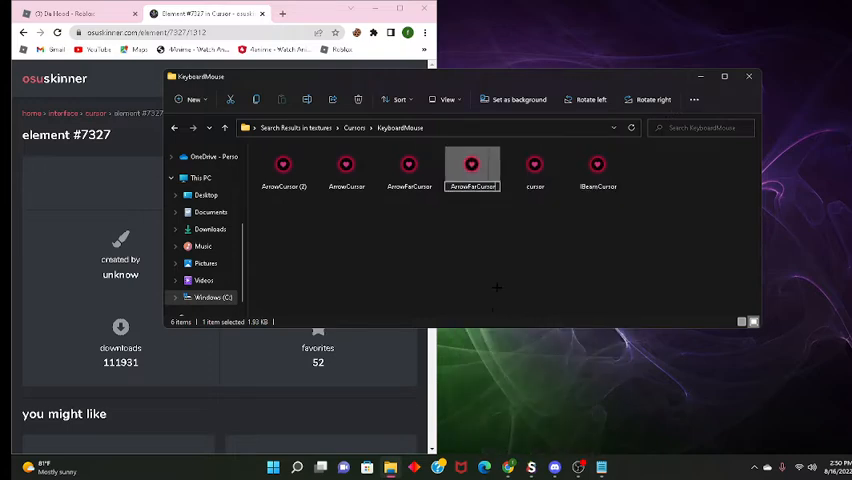
click(408, 168)
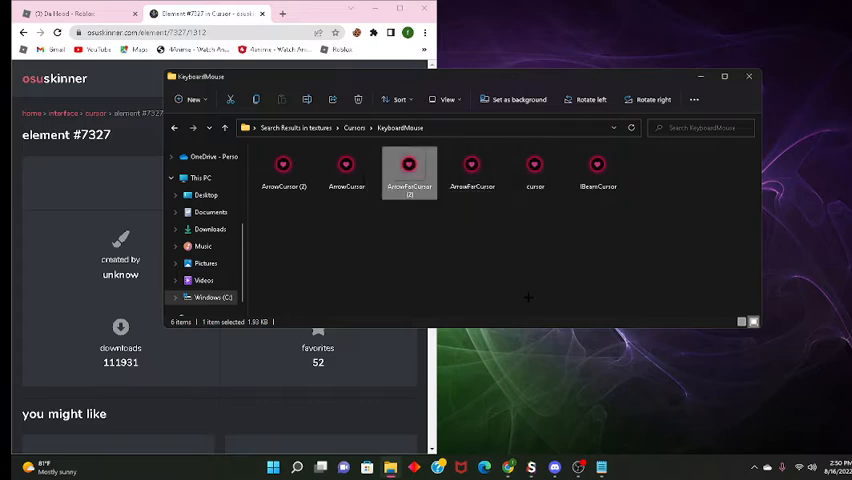
- Rename the third copy to IBeamCursor, confirming the duplicate-name prompt
right_click(534, 164)
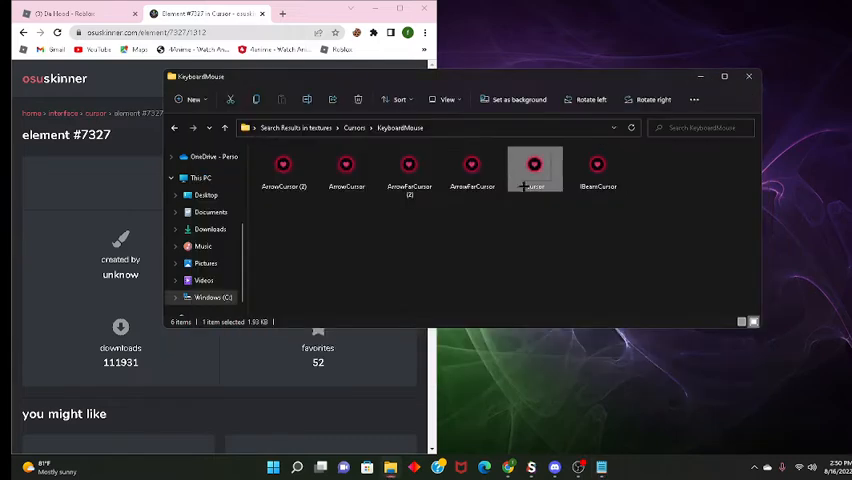
right_click(534, 170)
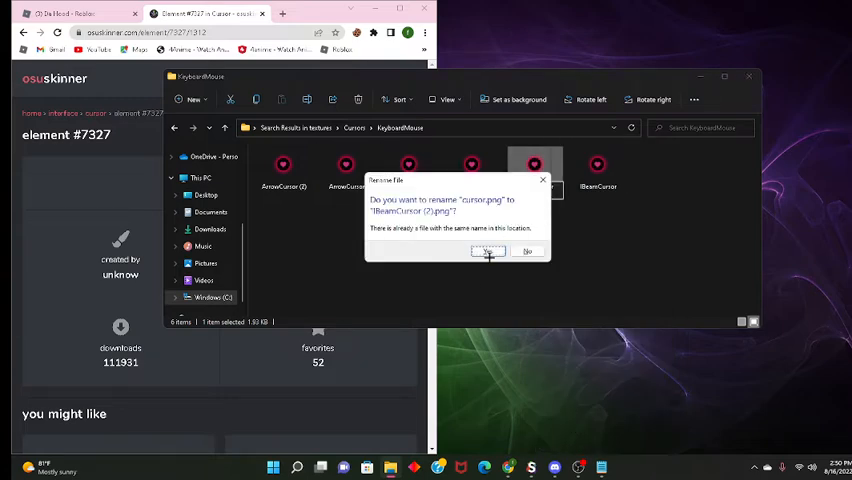
click(488, 252)
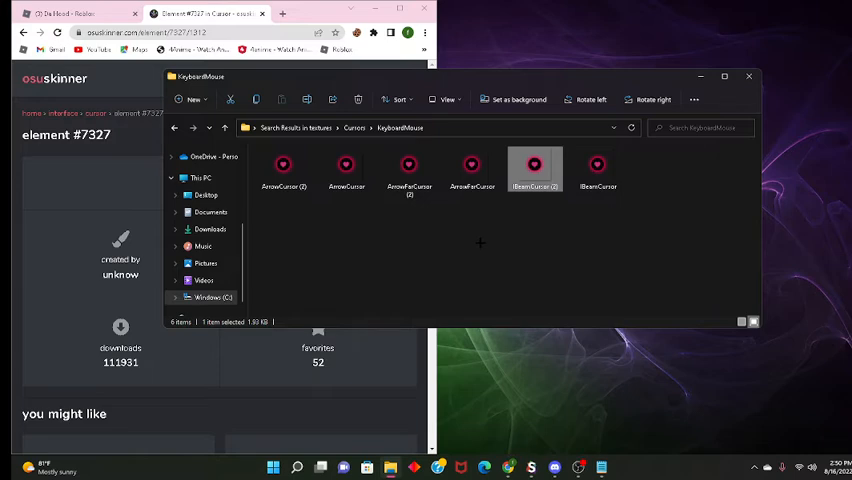
- Delete the old ArrowCursor, ArrowFarCursor and IBeamCursor images
right_click(346, 164)
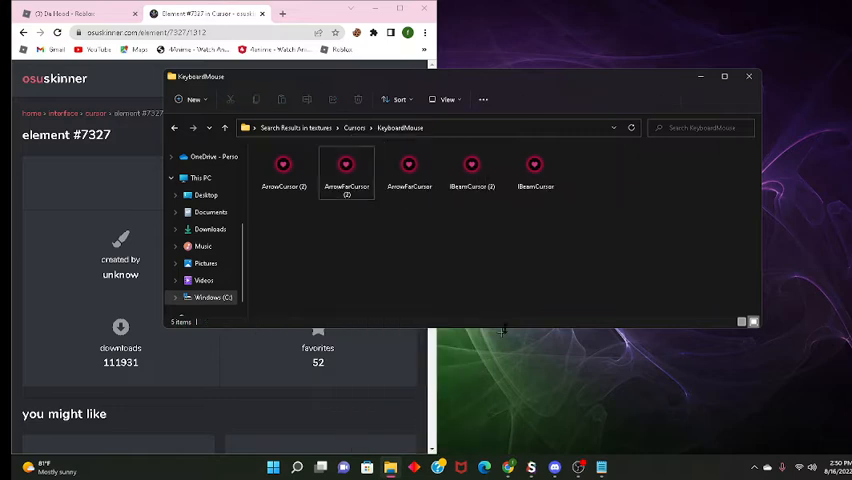
right_click(408, 168)
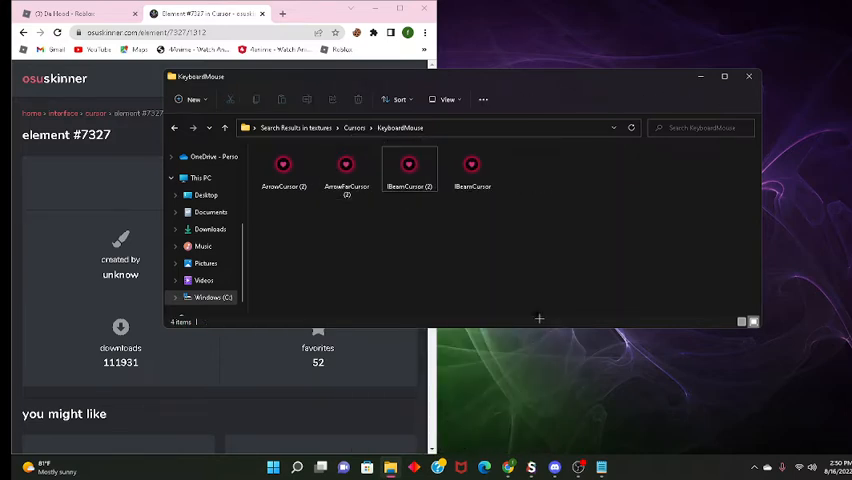
click(472, 168)
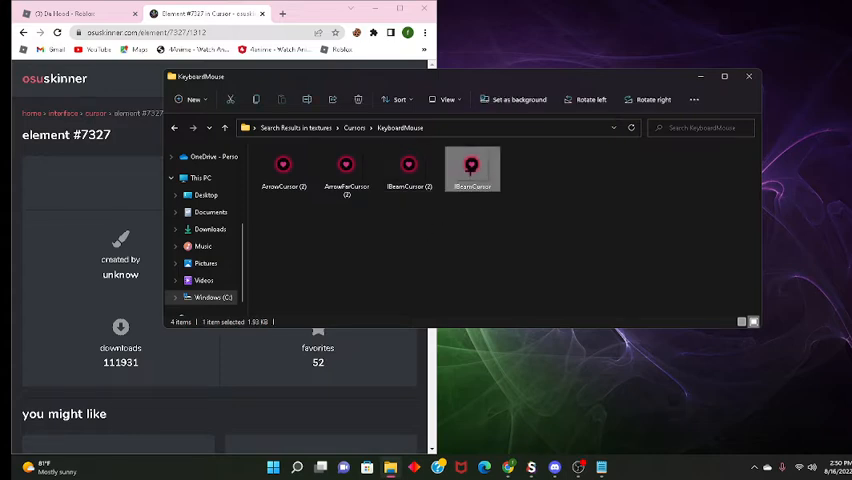
right_click(472, 168)
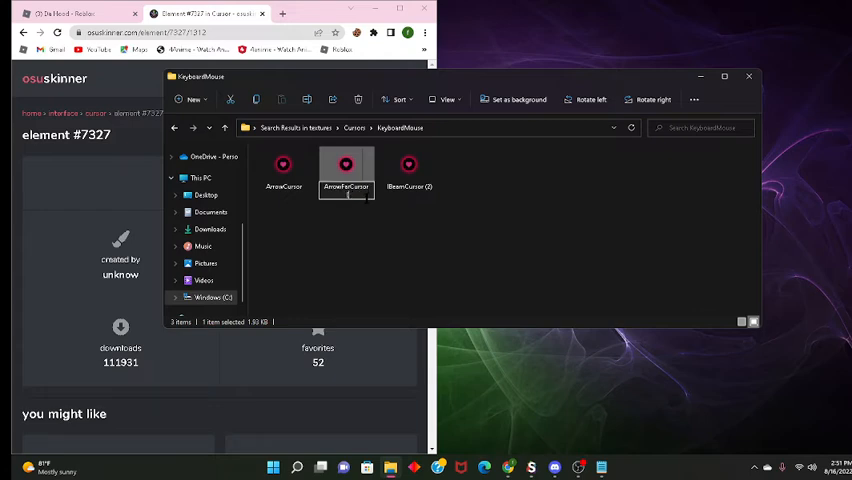
- Start renaming IBeamCursor (2) via Show more options > Rename to drop the suffix
right_click(408, 170)
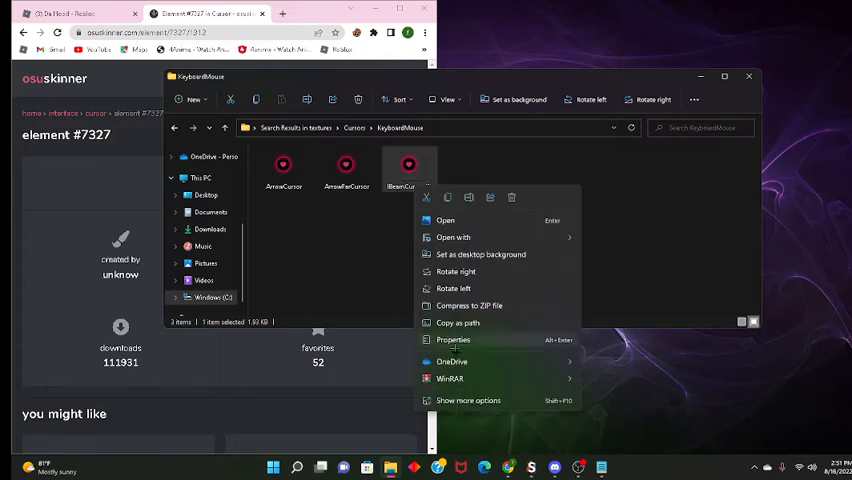
click(468, 400)
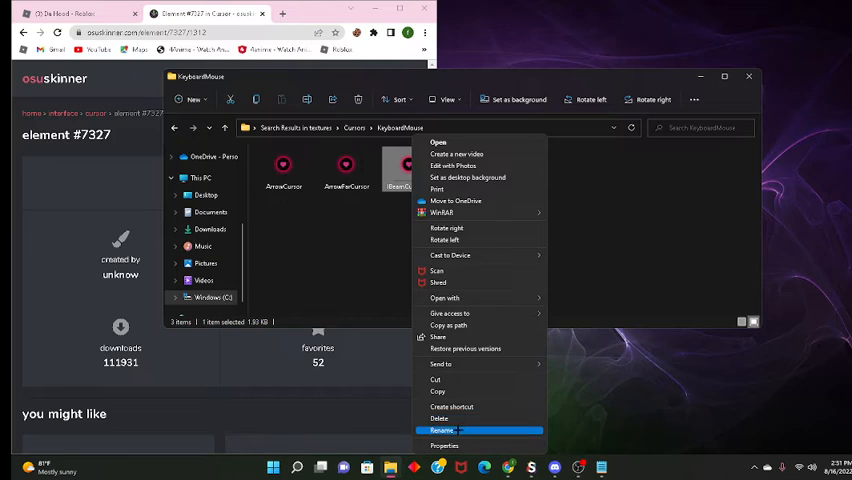
click(440, 430)
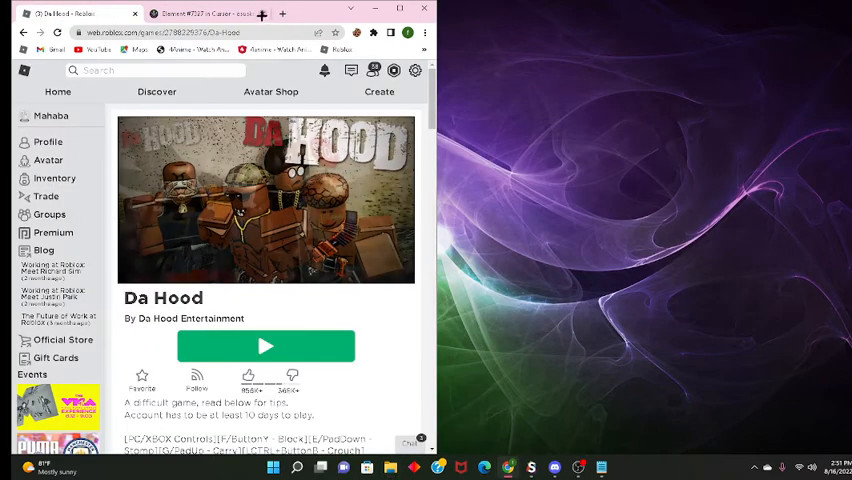
- Start Da Hood with the green Play button on its Roblox page
click(266, 346)
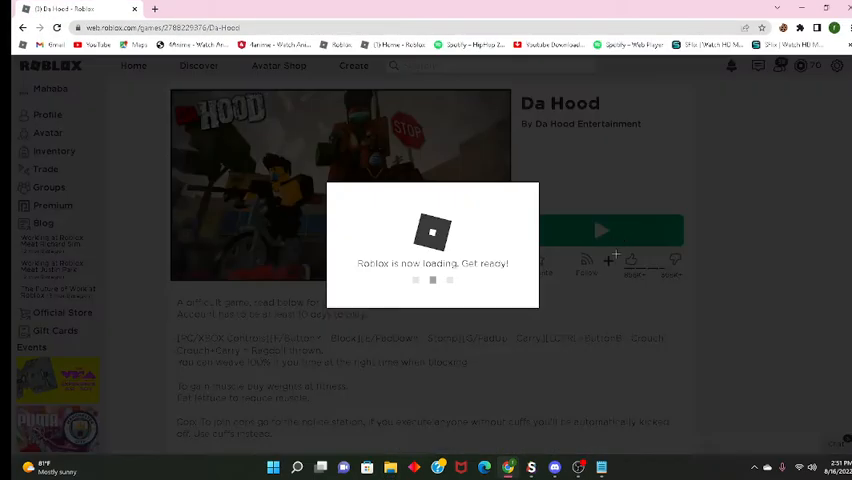